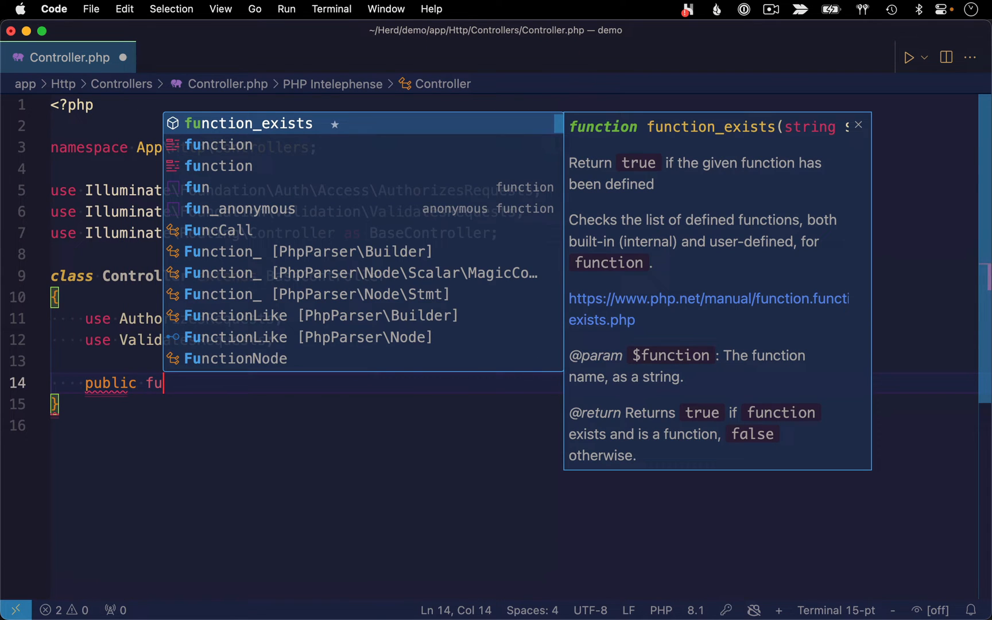
- Write 'public function(Request $request)' in the Controller class, accepting IntelliSense completions
text(ction(R)
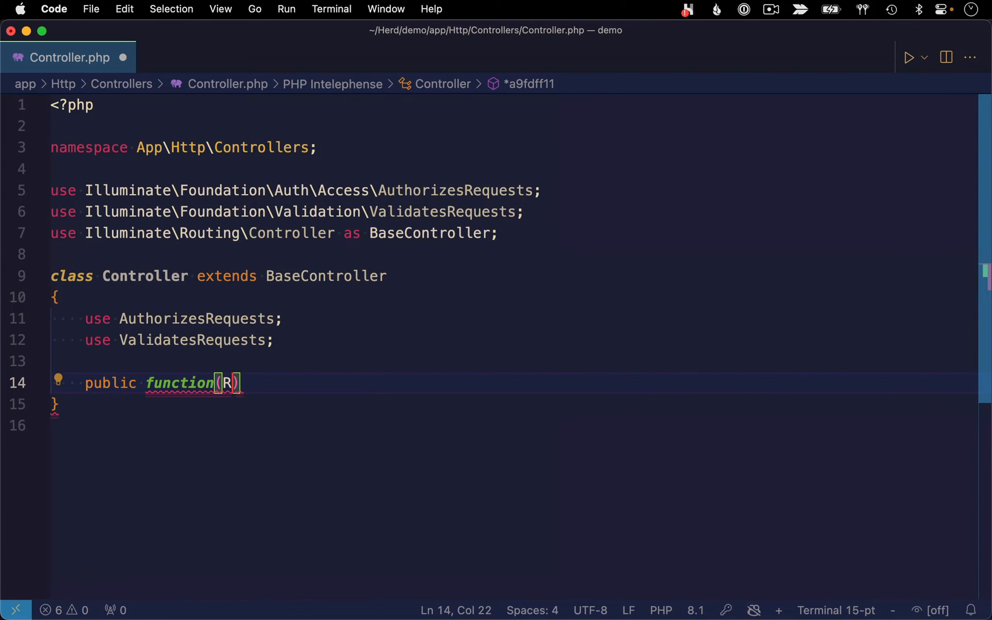
text(equest $)
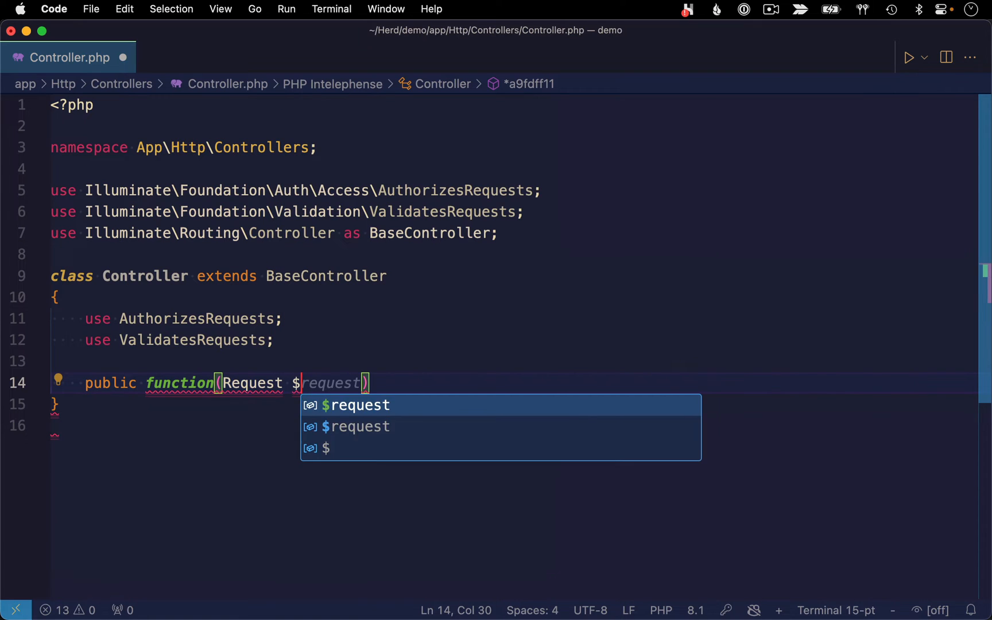
text(req)
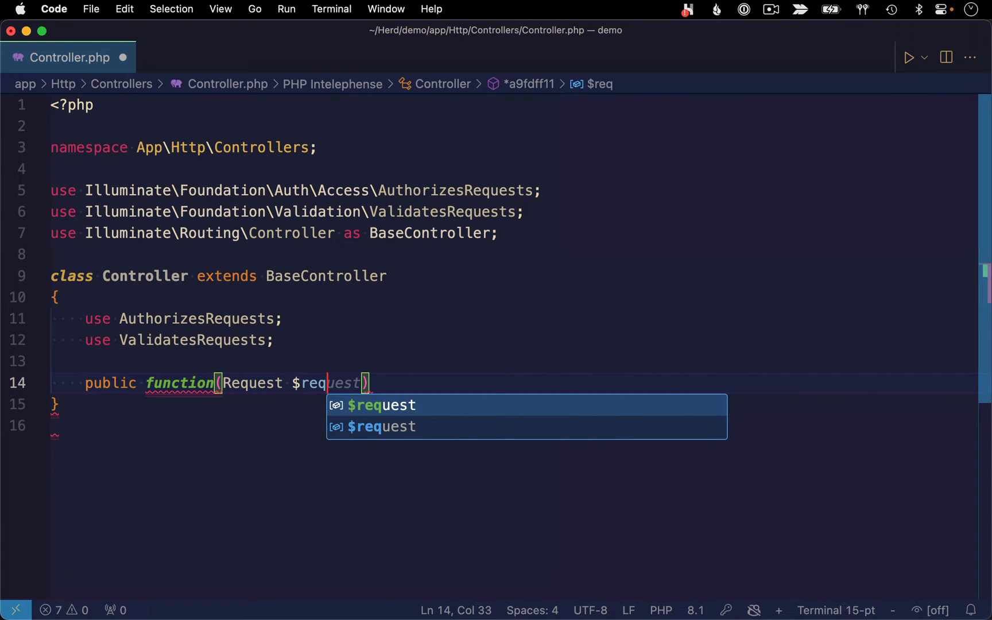
text(uest)
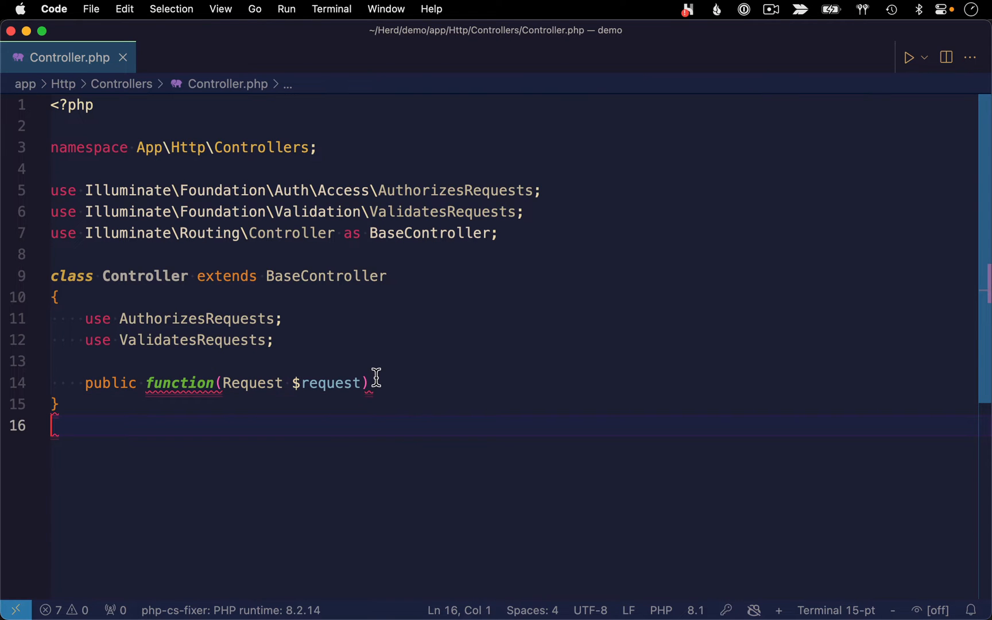
- Open the user settings.json via the Command Palette search for 'settings'
click(220, 9)
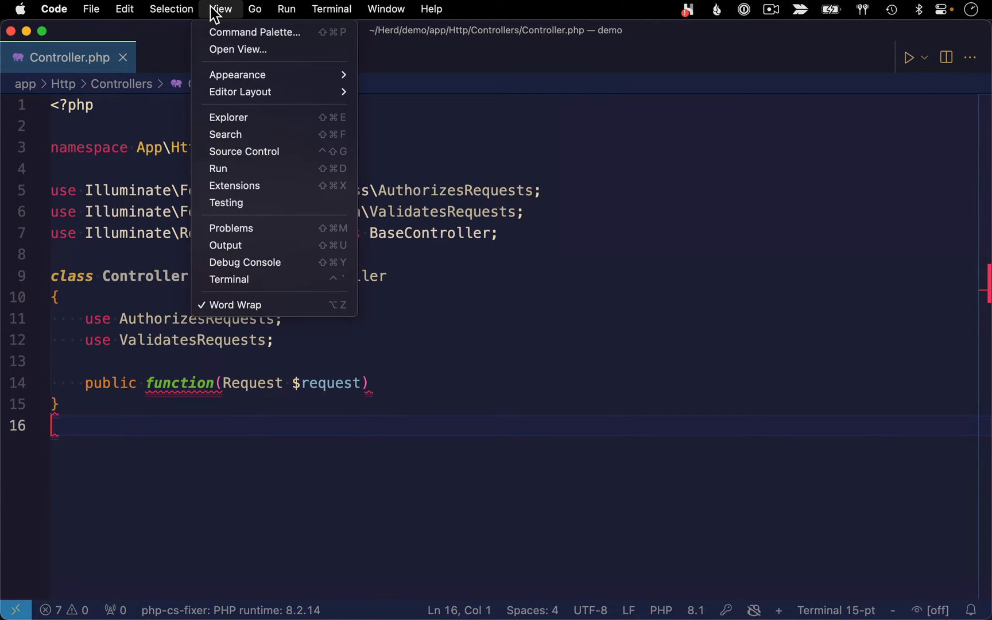
click(255, 32)
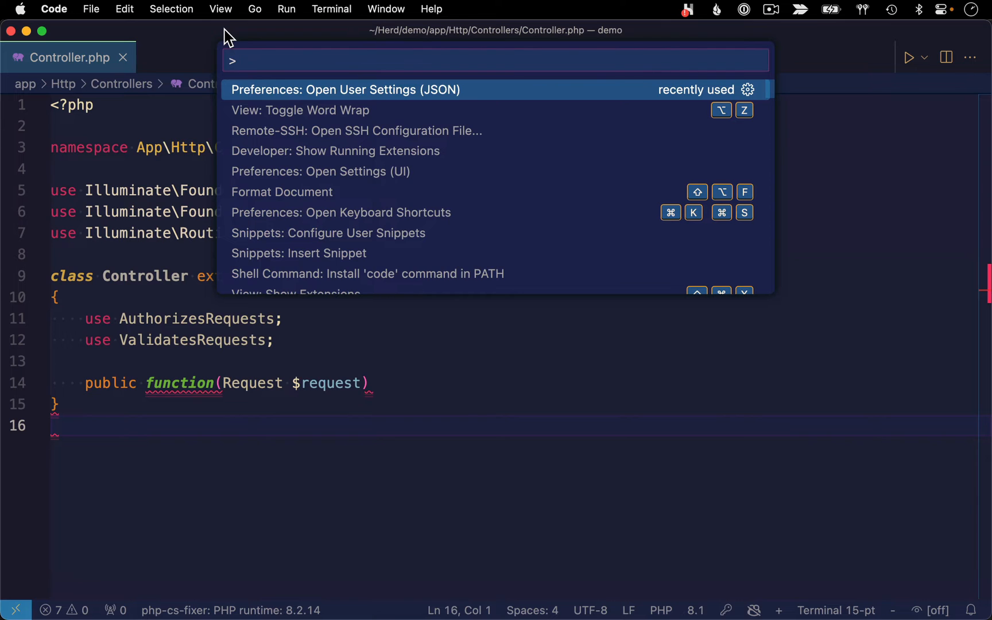
text(settings)
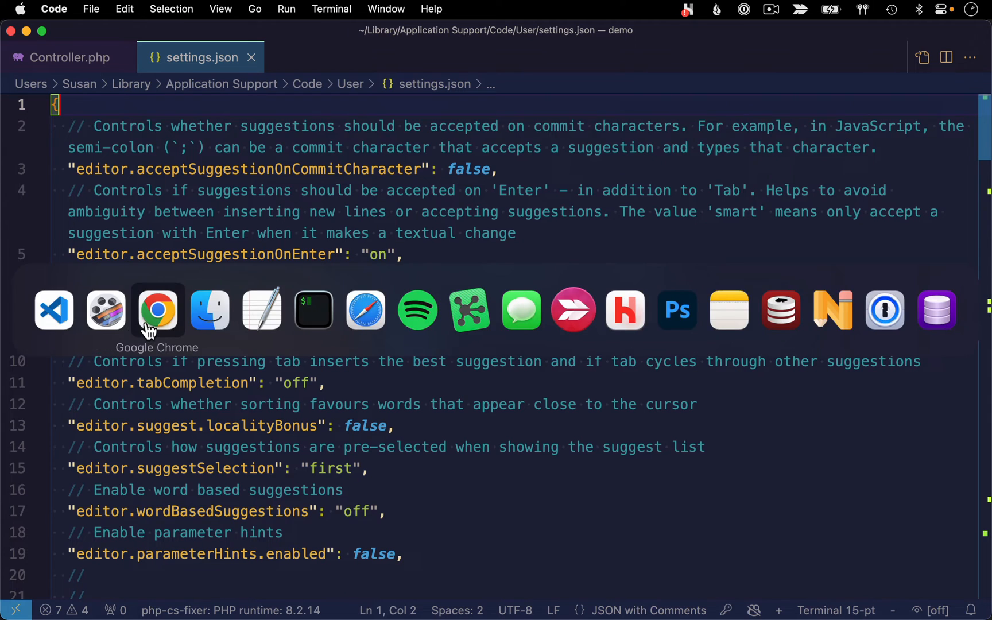
- View the settings.json snippet on the Chrome notes page and return to the editor
click(159, 310)
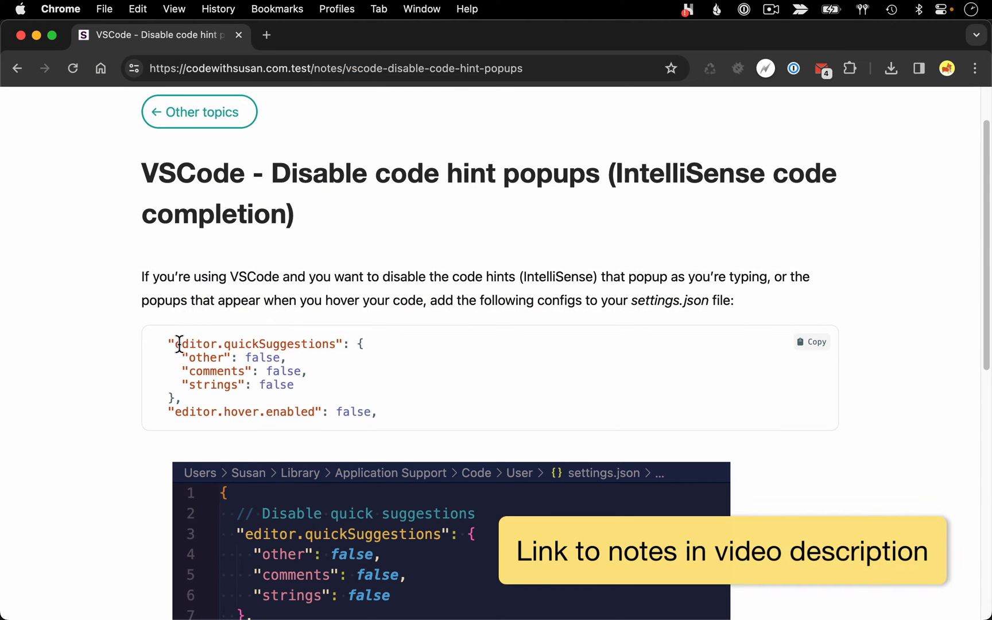
mouse_move(318, 412)
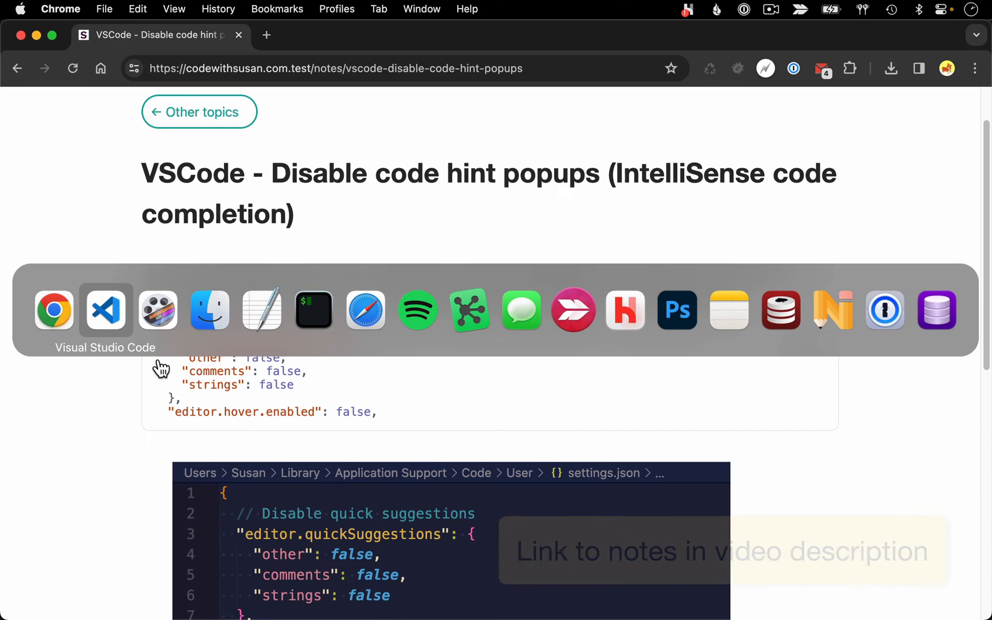
click(106, 310)
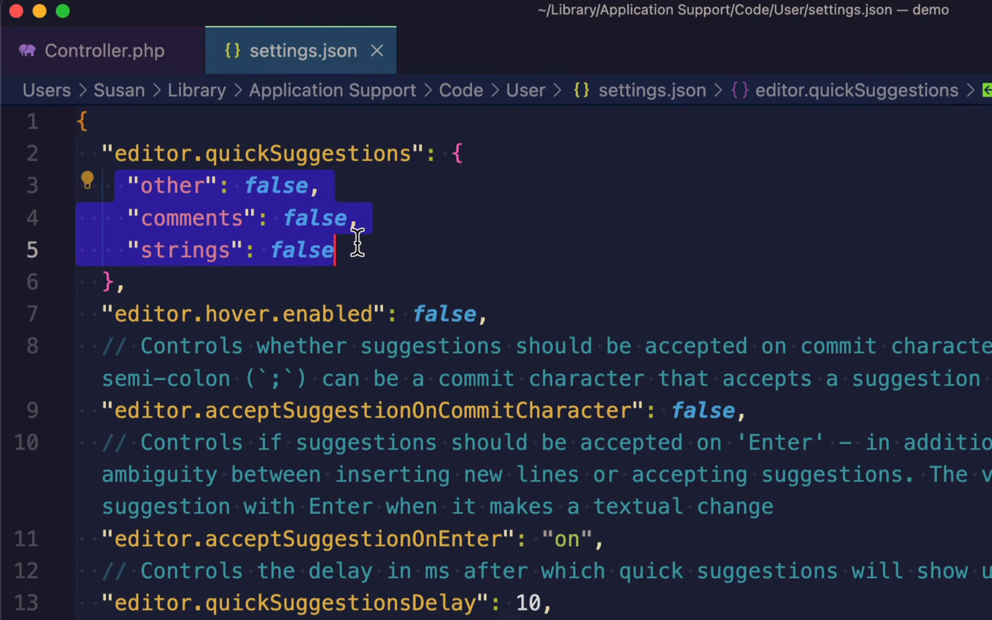
- Review the quickSuggestions false values and editor.hover.enabled setting, then return to Controller.php
click(370, 253)
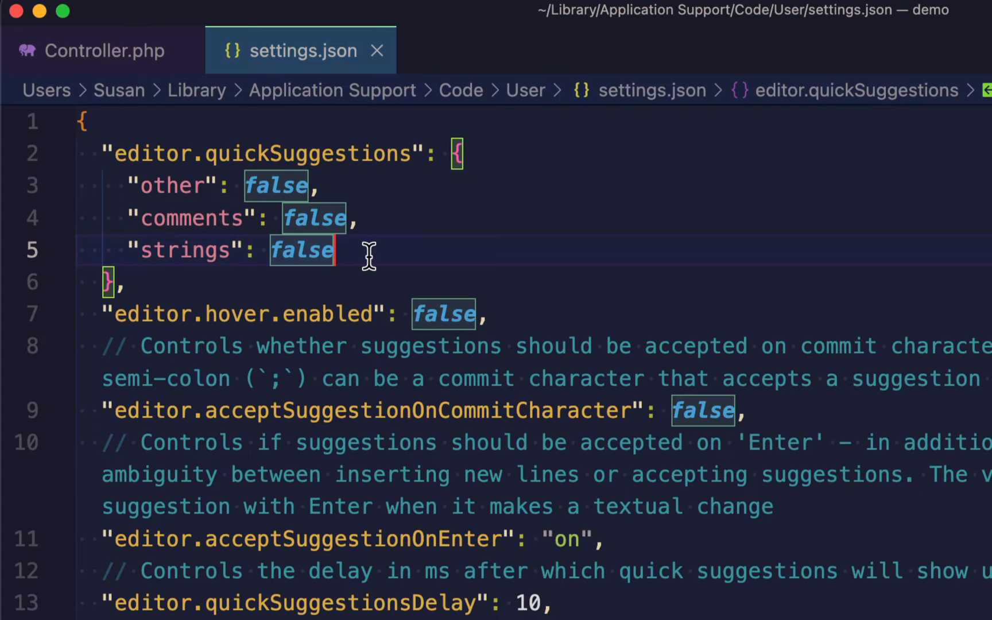
mouse_move(109, 314)
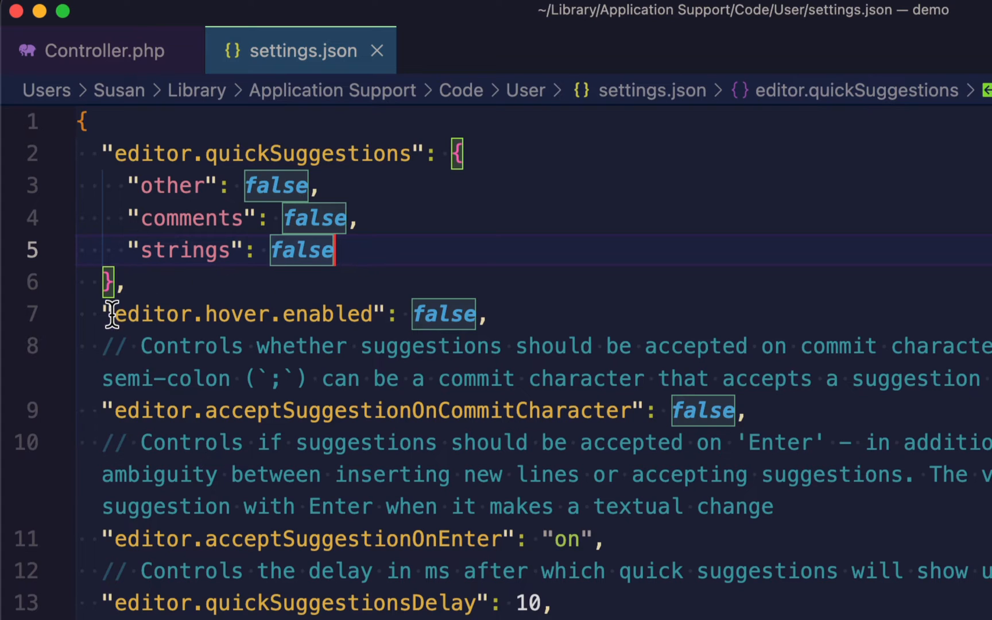
double_click(242, 314)
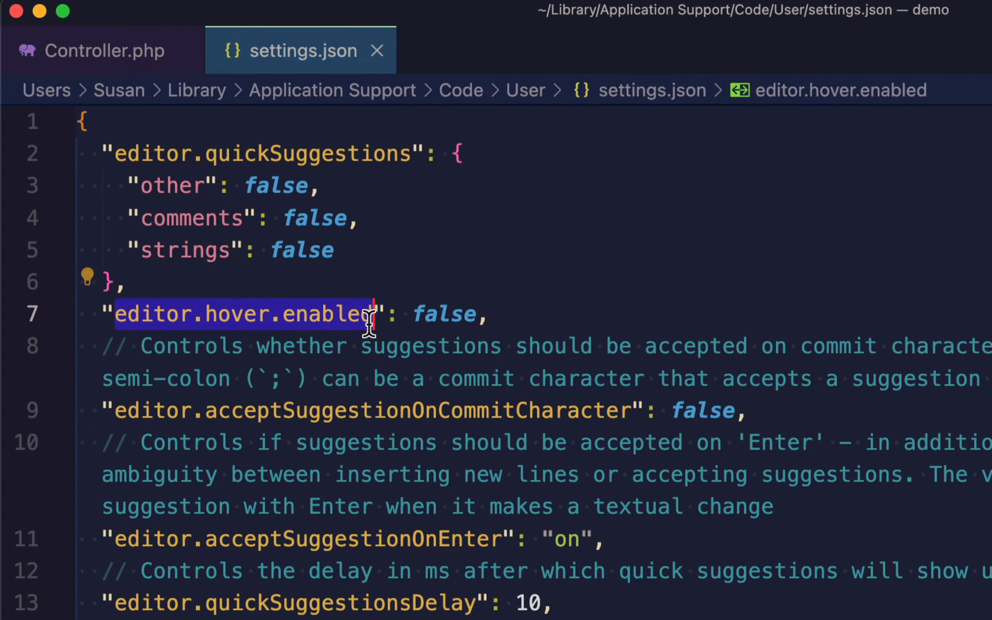
mouse_move(420, 266)
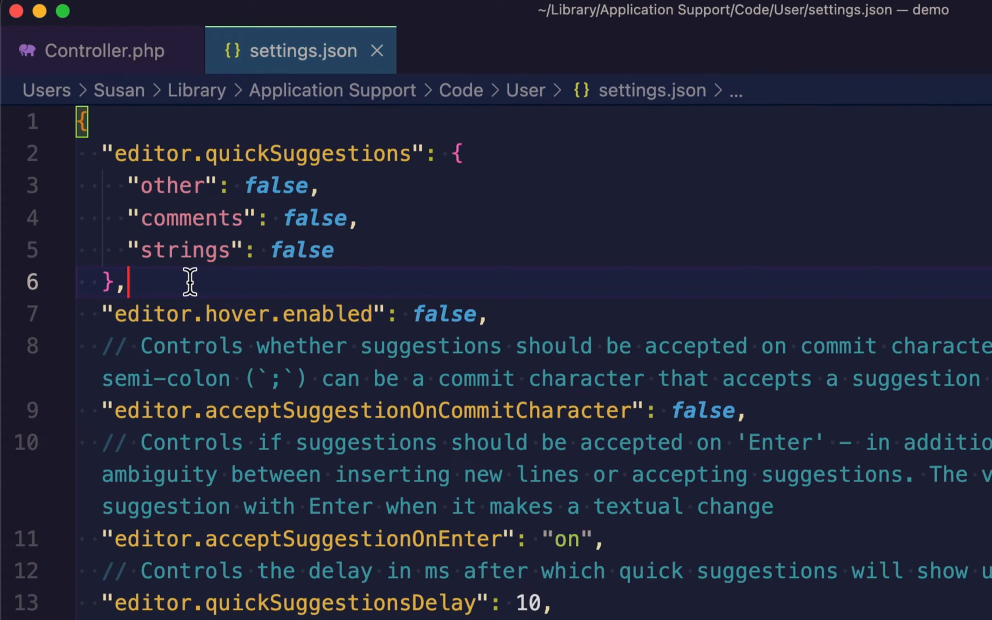
click(87, 50)
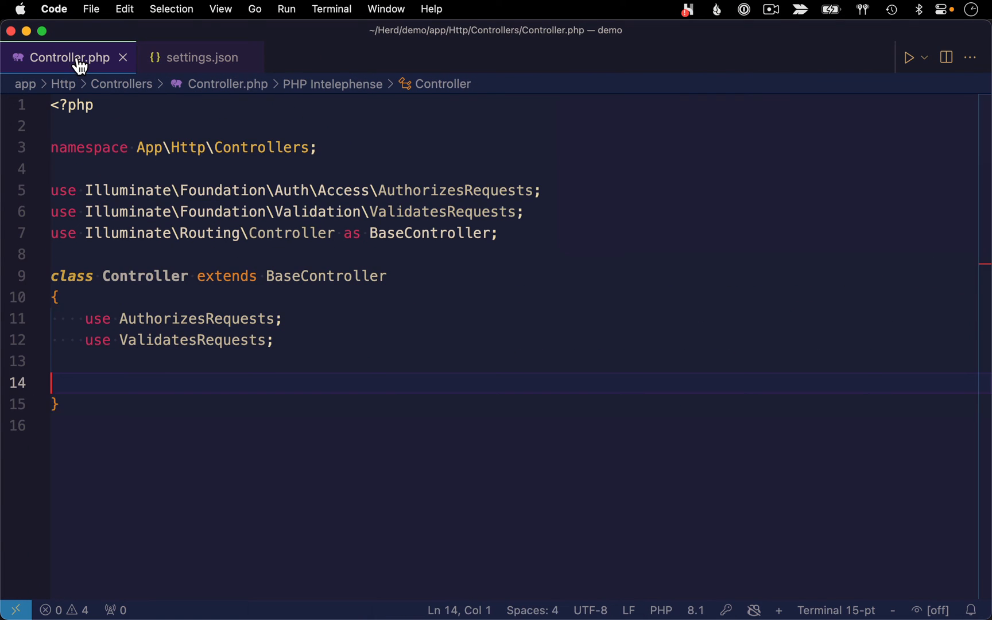
- Write 'public function test(Request $request) {}' in Controller.php without suggestion popups
text(public functio)
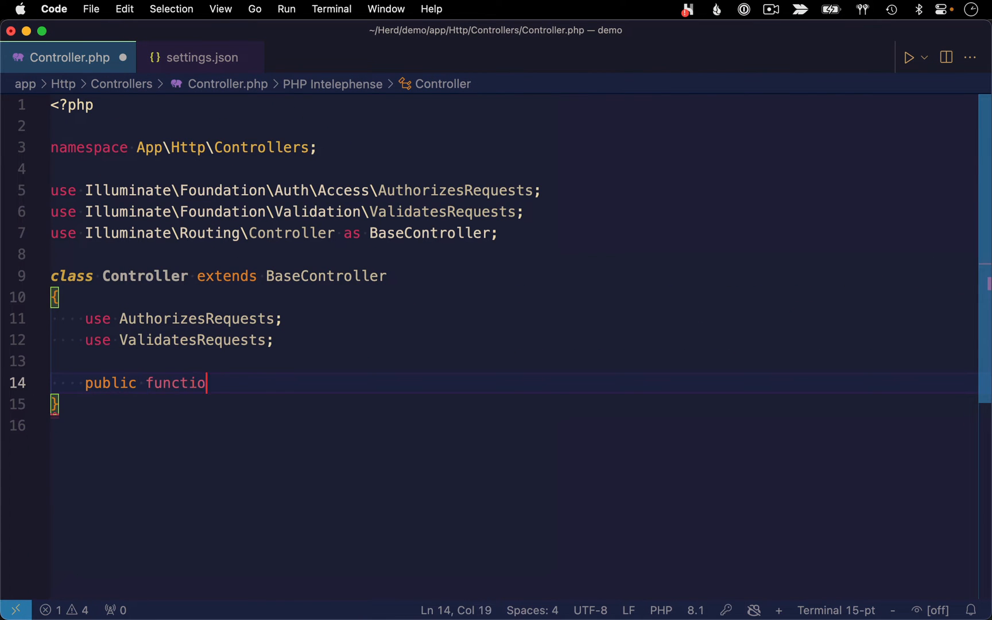
text(n test(Request $request) {})
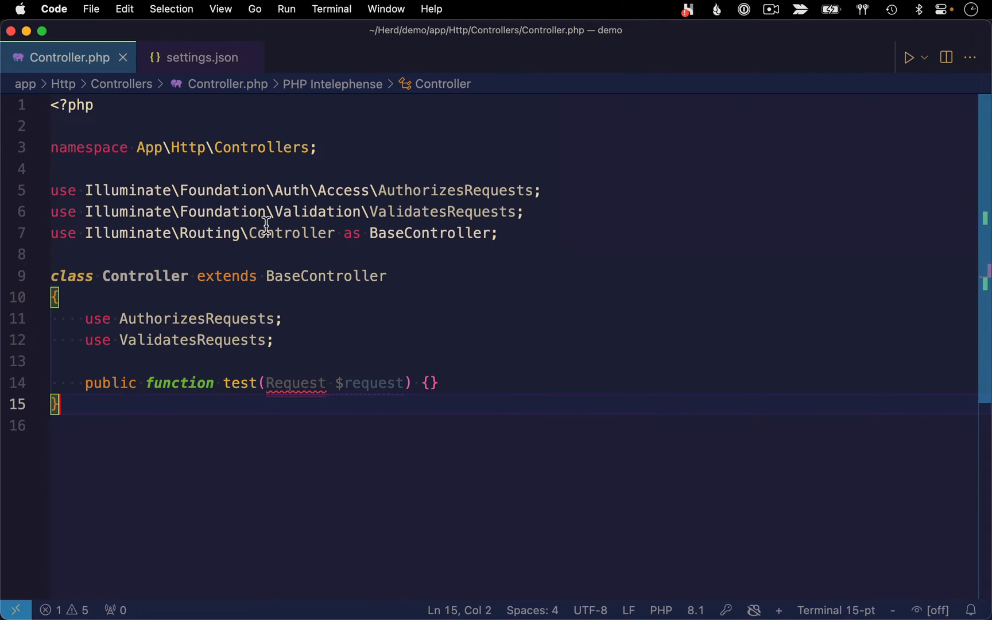
- Set hover.enabled to true, test the keyword tooltip in Controller.php, then return to settings.json
click(201, 57)
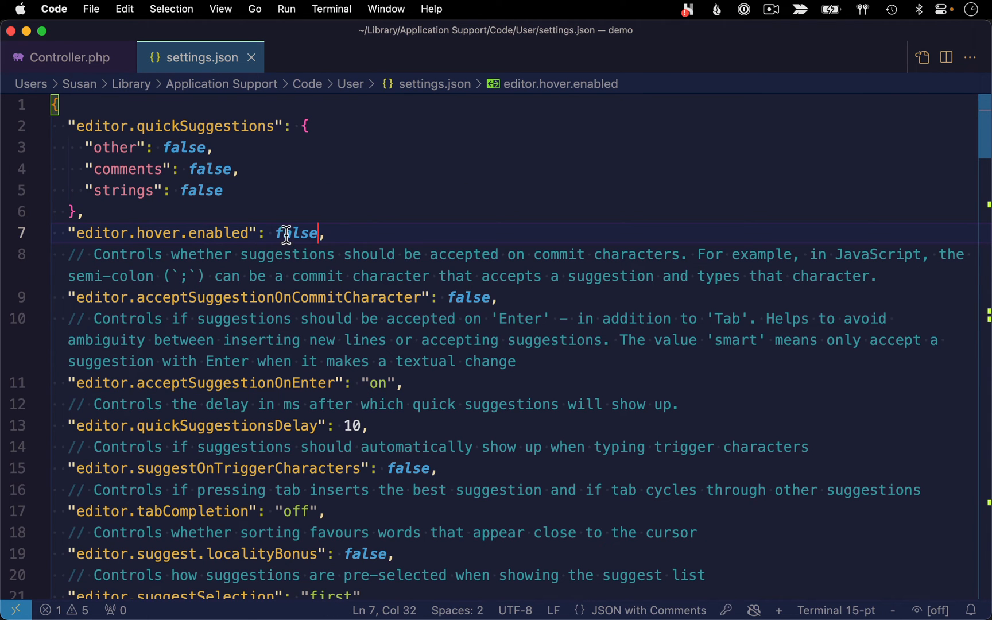
text(true)
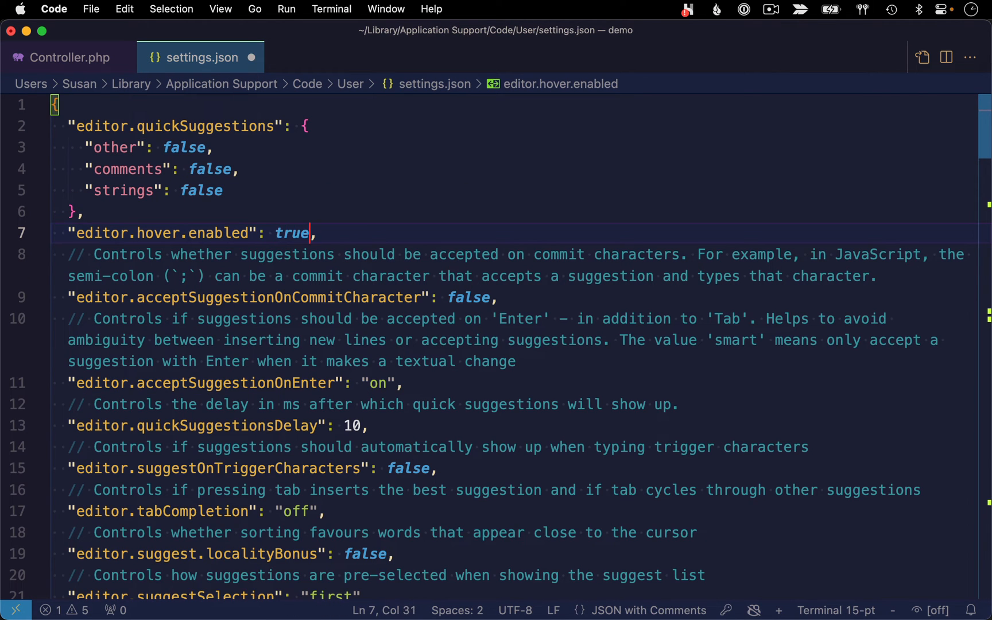
click(69, 58)
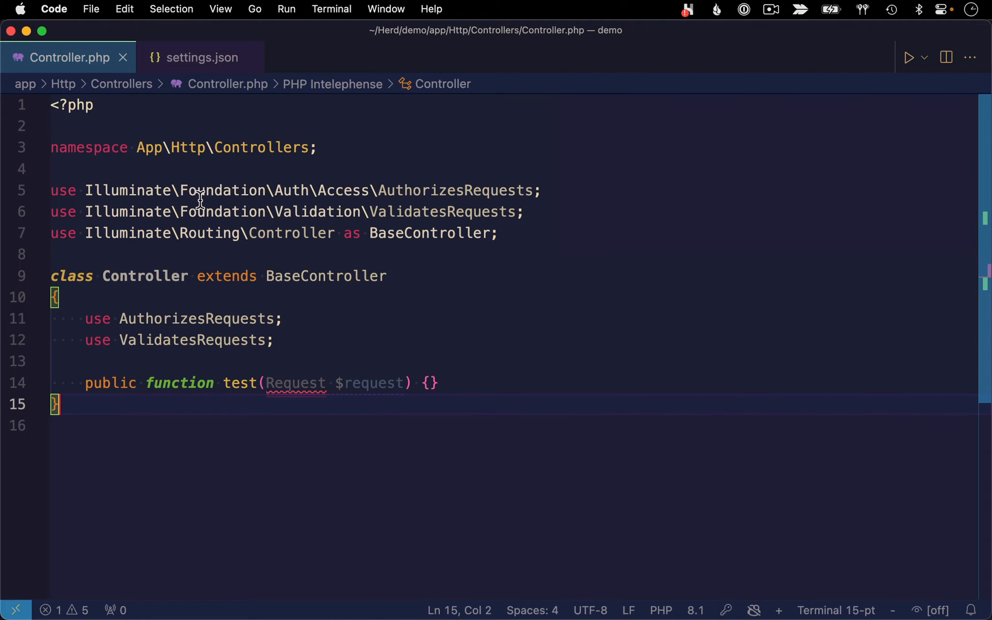
mouse_move(227, 277)
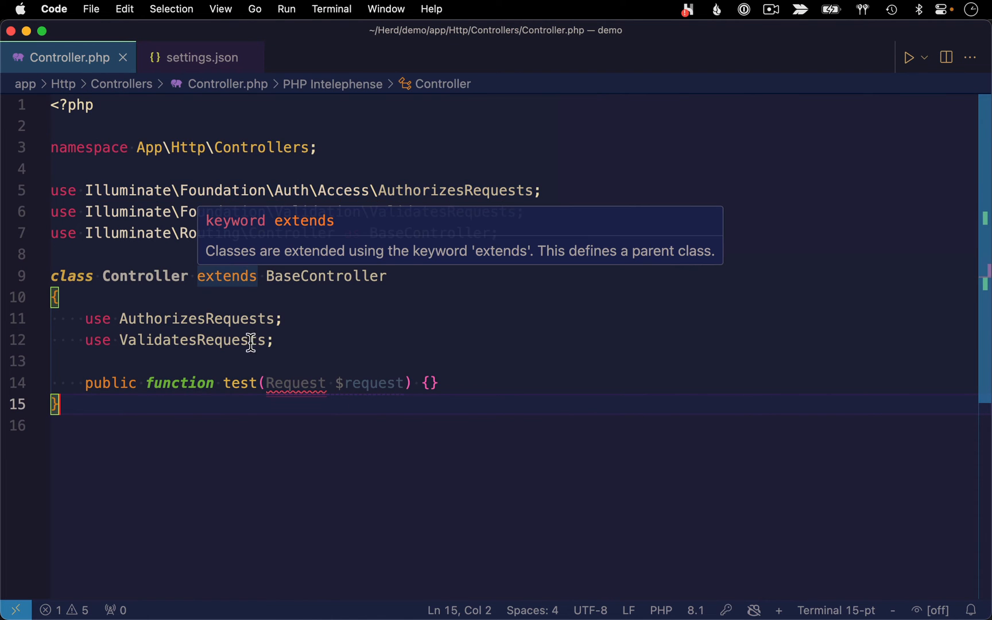
click(198, 58)
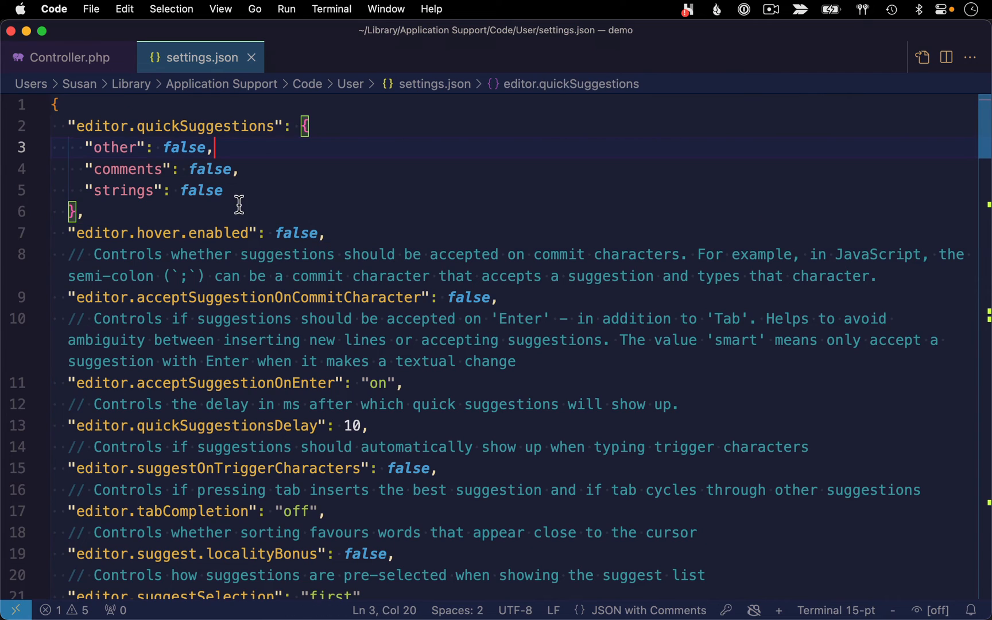
mouse_move(142, 111)
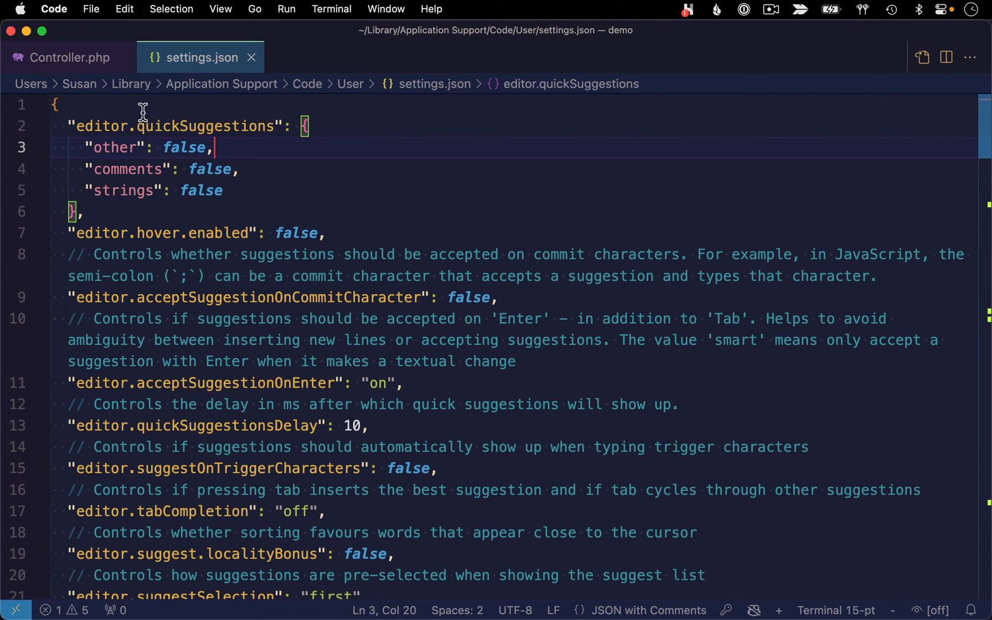
double_click(205, 126)
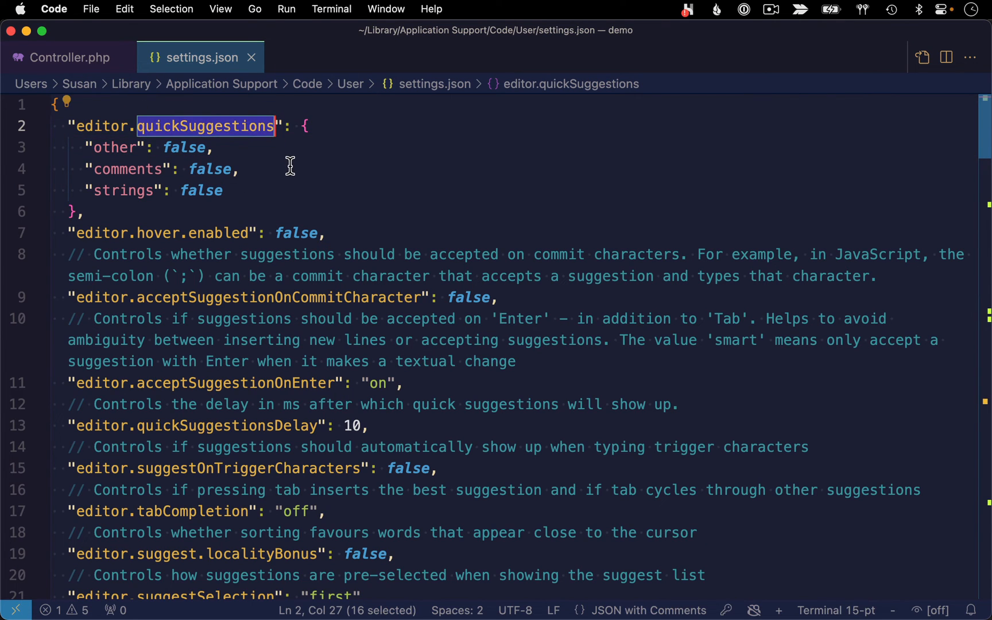